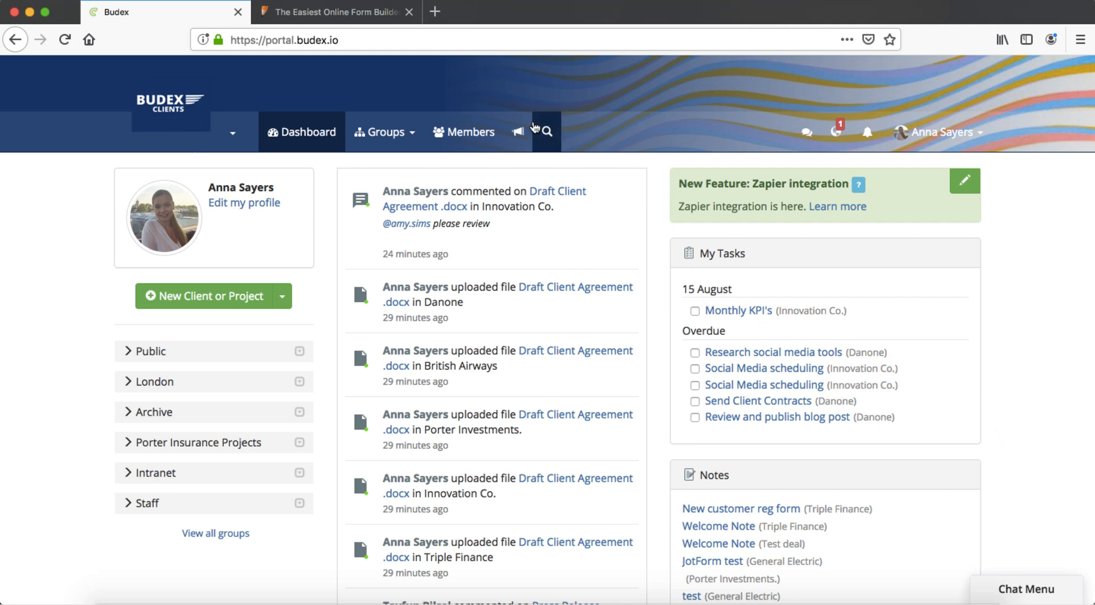
# Go to Reach Out history and start a new blank Reach Out
pyautogui.click(518, 132)
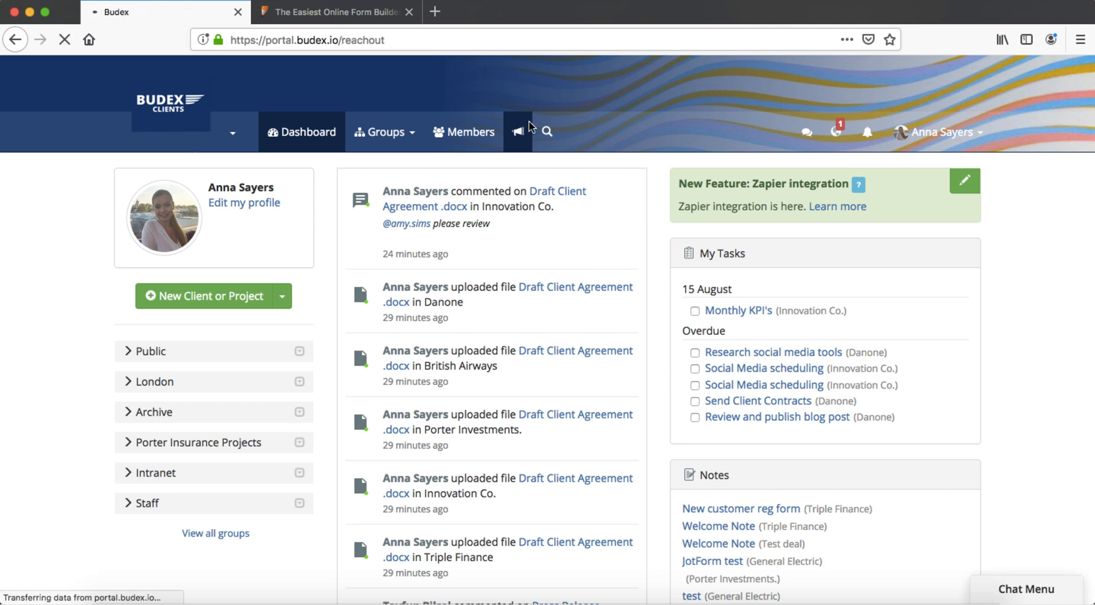
pyautogui.click(517, 133)
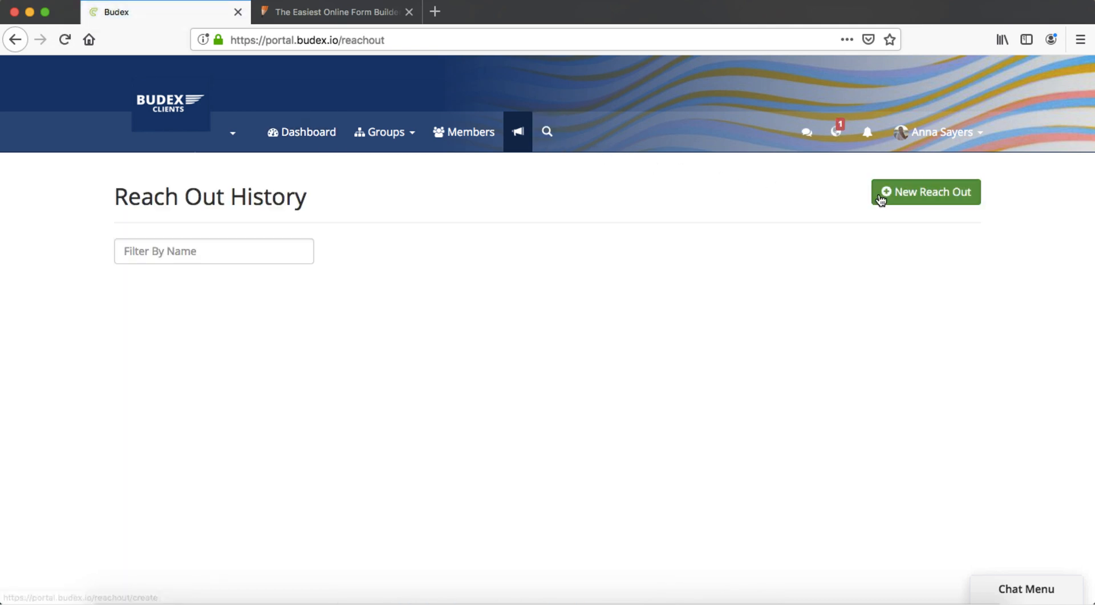
pyautogui.click(925, 192)
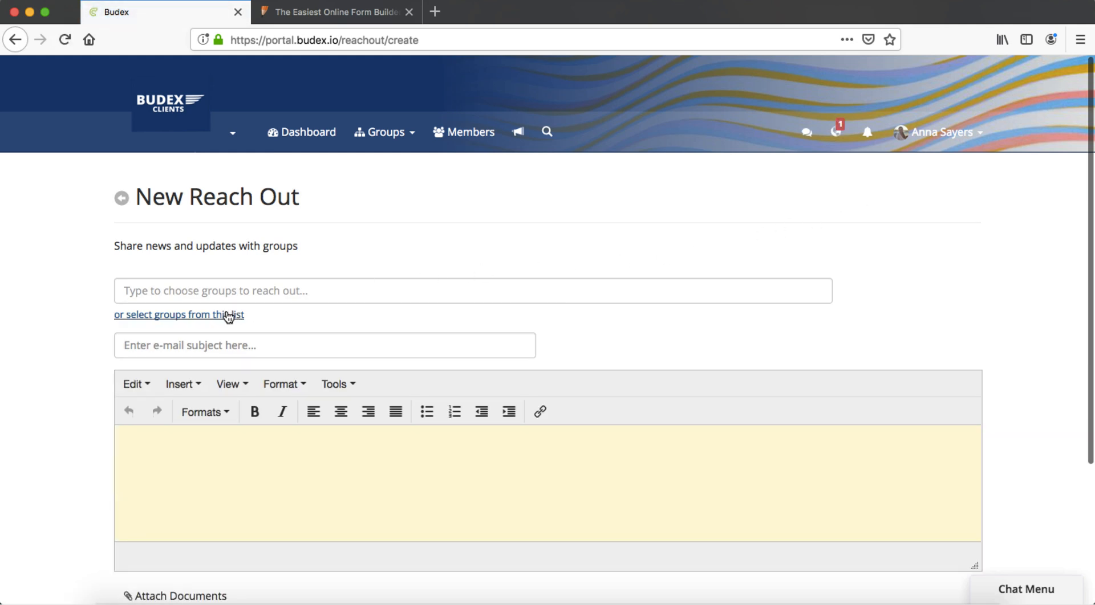
# Add Triple Finance, Innovation Co. and Porter Investments as recipient groups
pyautogui.click(178, 314)
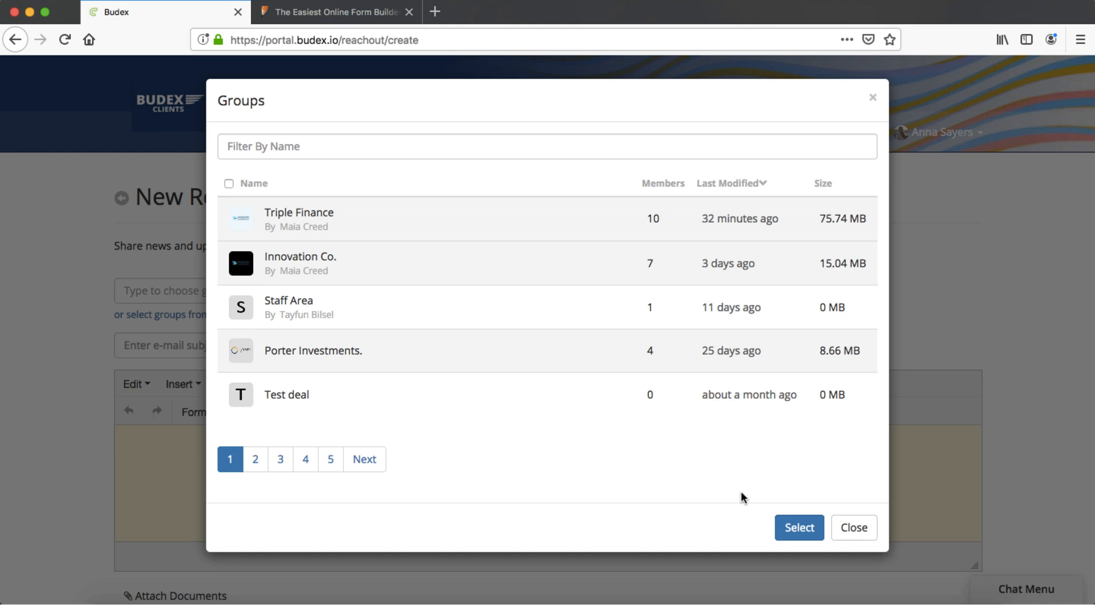
pyautogui.click(799, 528)
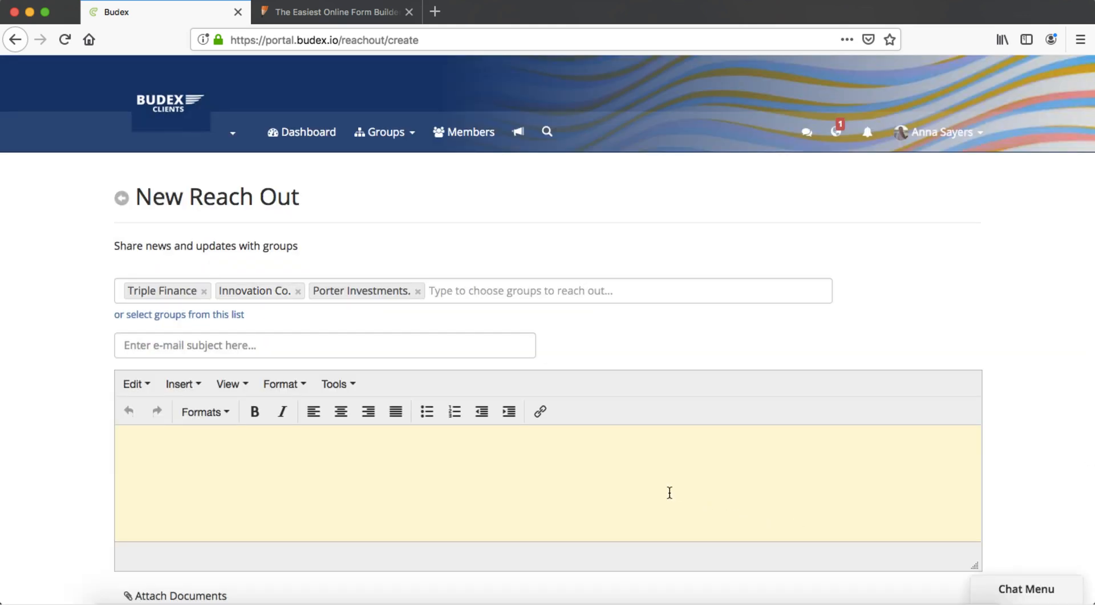
pyautogui.click(323, 345)
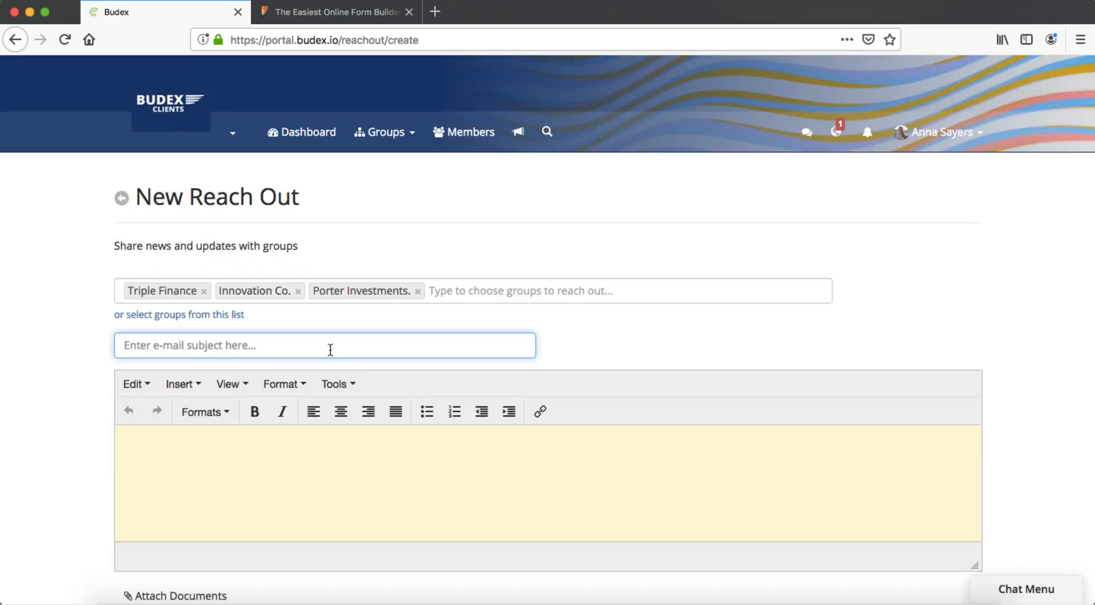
# Enter subject 'Come to the Clinked Summer party!' and the invitation text with the RSVP line
pyautogui.write('Come to the Clinked Summer party!')
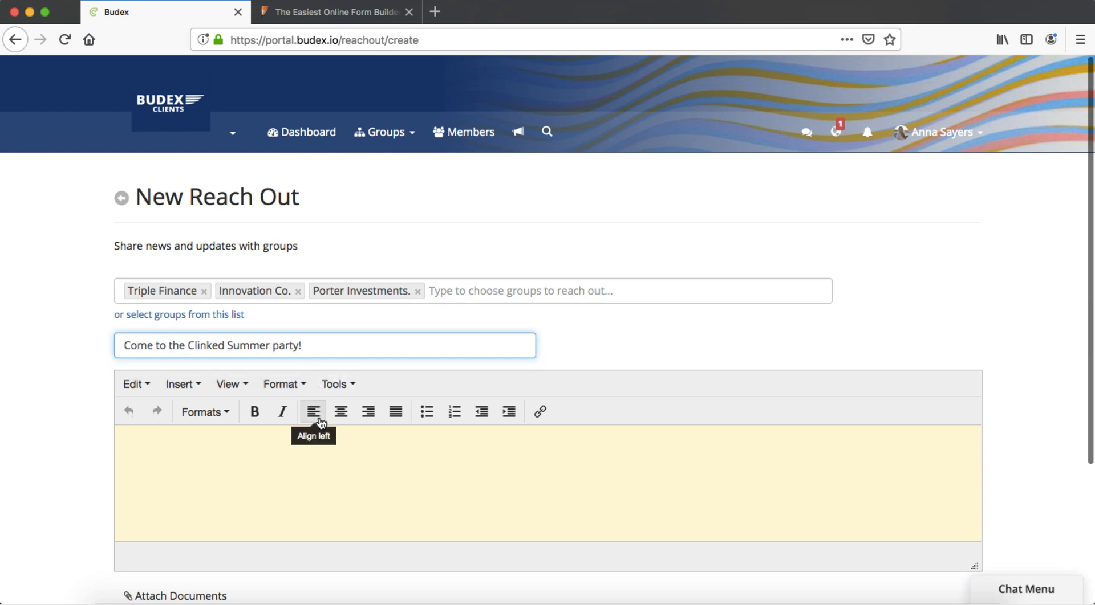
pyautogui.write('Clinked are ho')
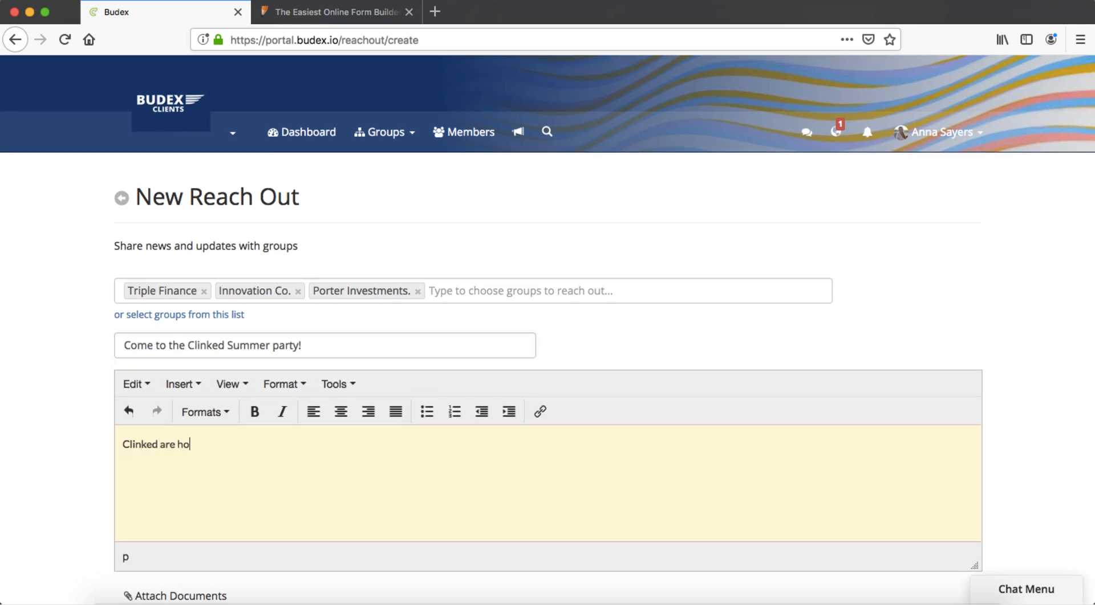
pyautogui.write('sting our annual summer party on the 27th of J')
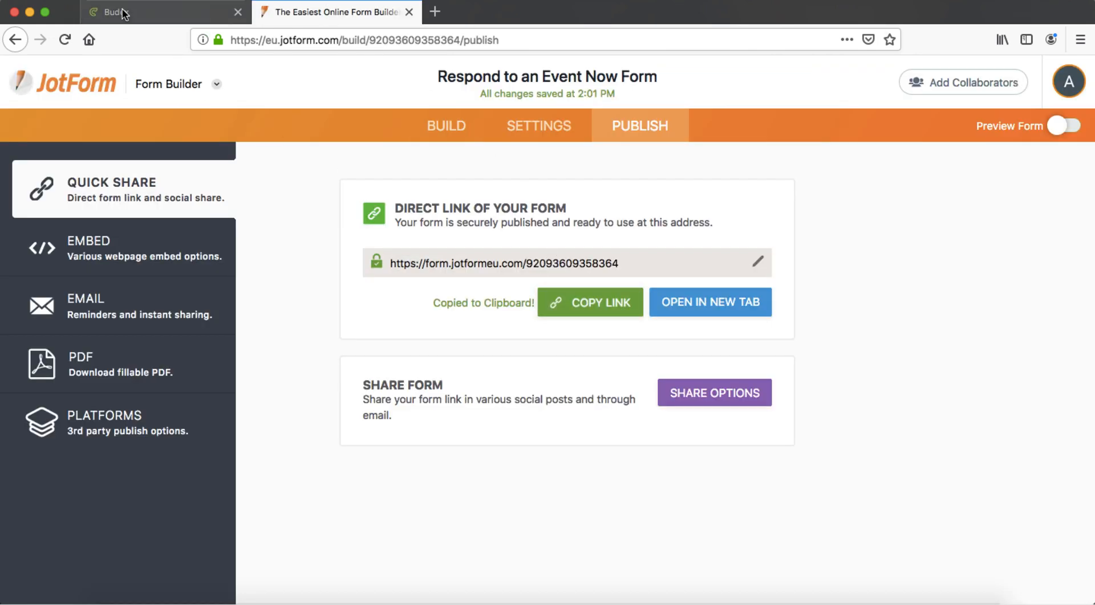
pyautogui.click(140, 12)
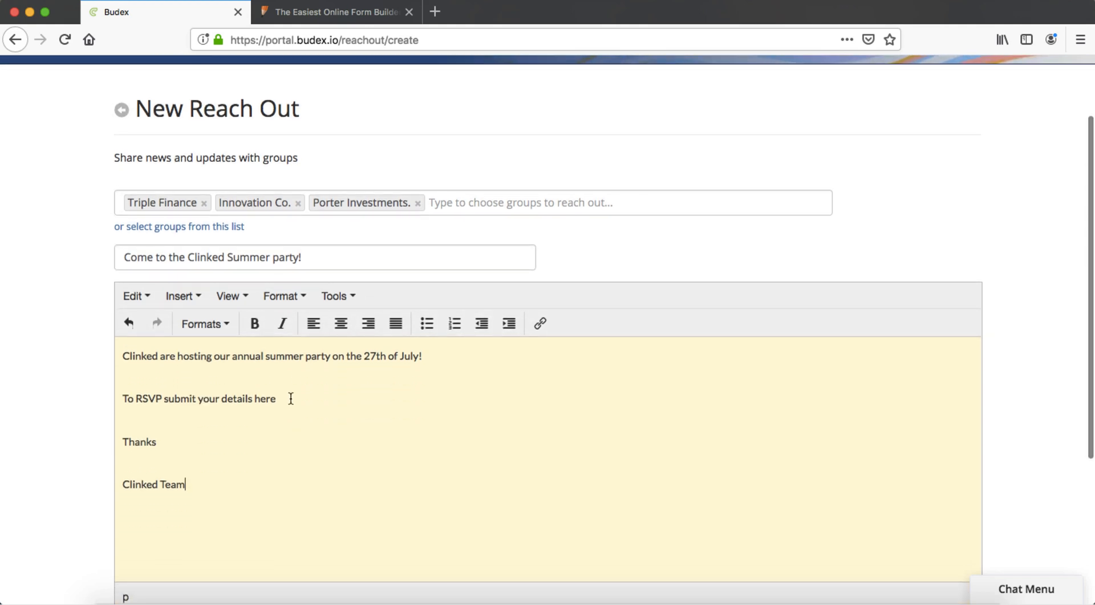
# Link the word 'here' to the JotForm RSVP form URL
pyautogui.click(179, 296)
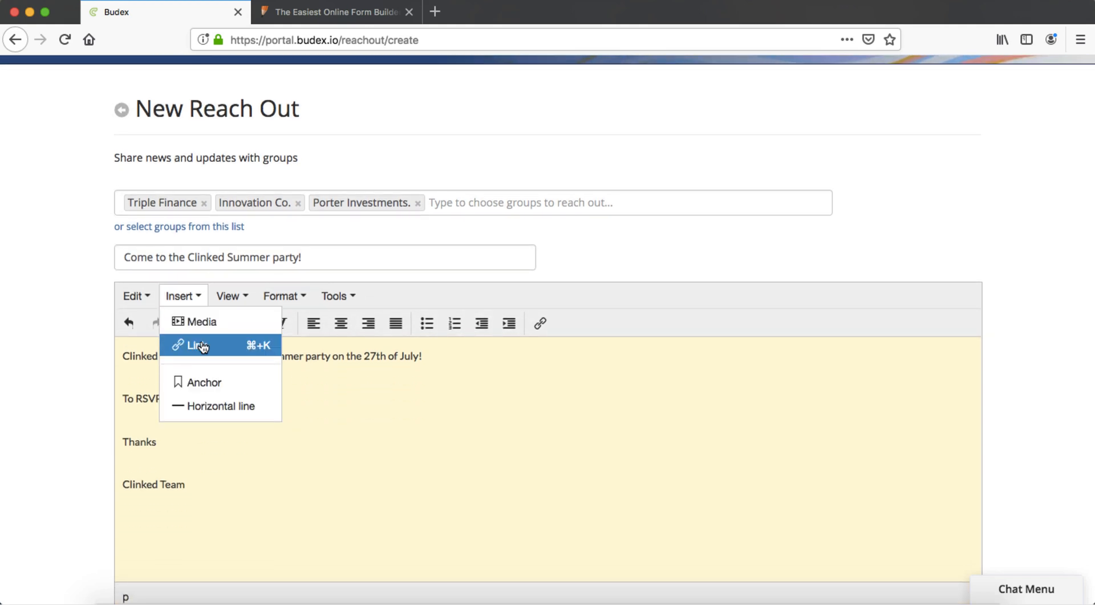
pyautogui.click(197, 344)
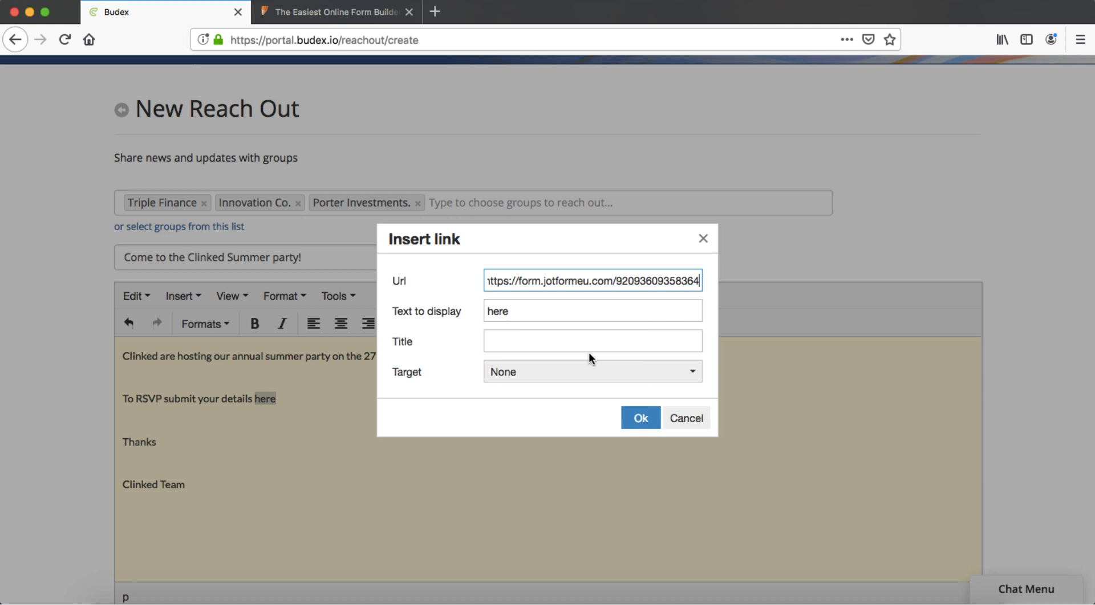
pyautogui.click(638, 417)
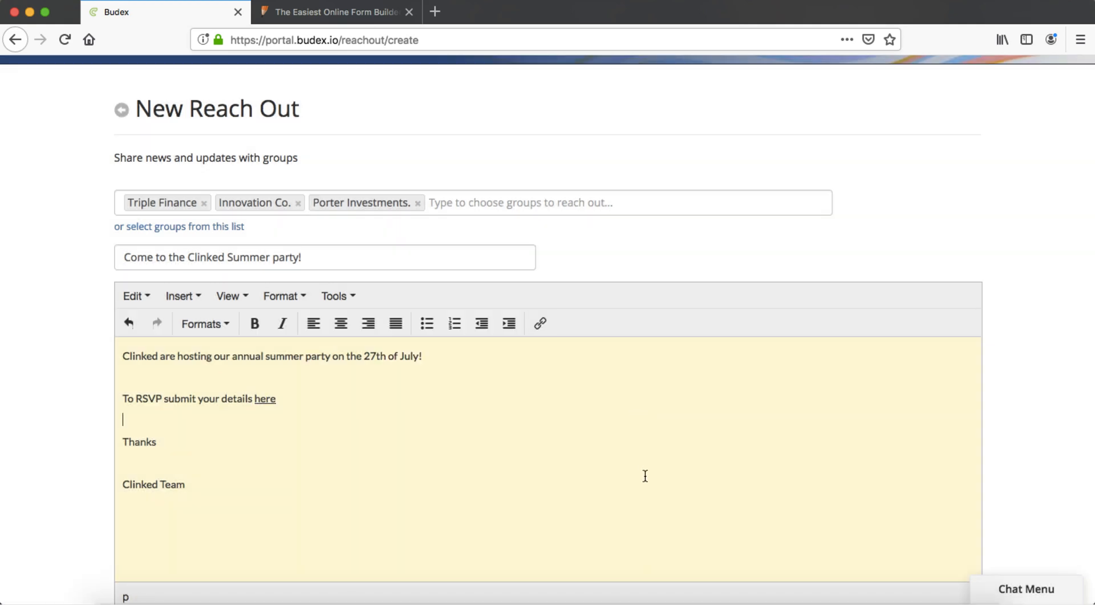
# Send the reach out to the three groups
pyautogui.scroll(-3)
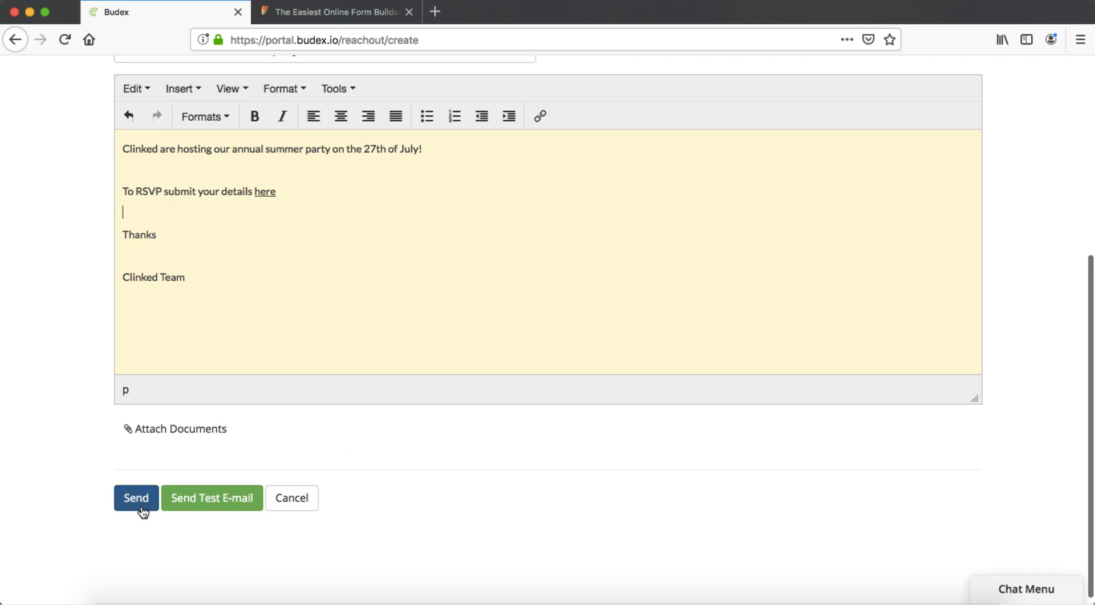
pyautogui.click(135, 497)
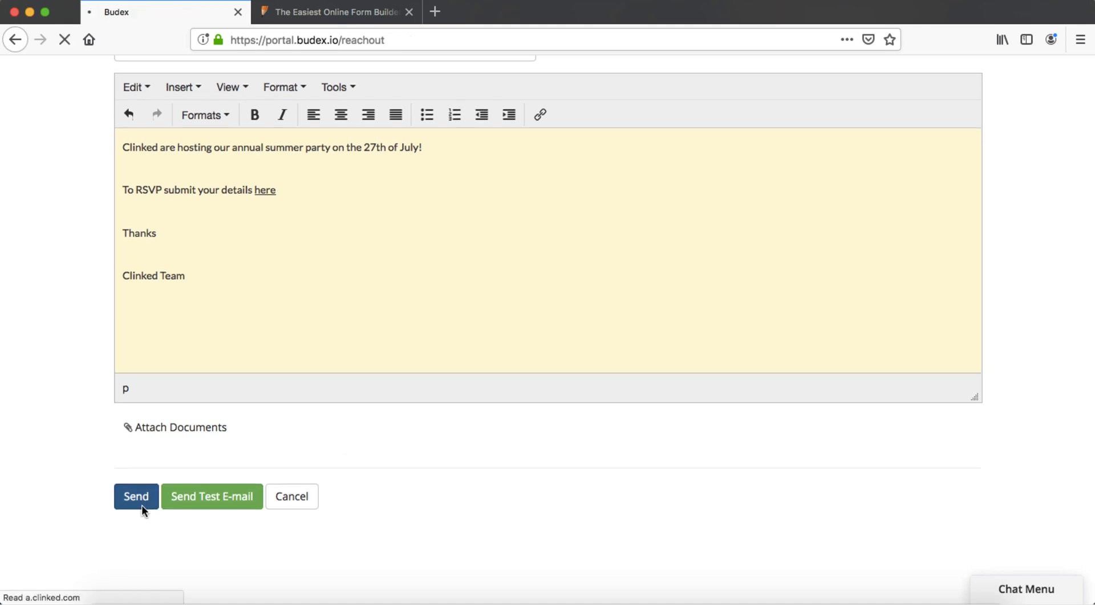
pyautogui.click(136, 496)
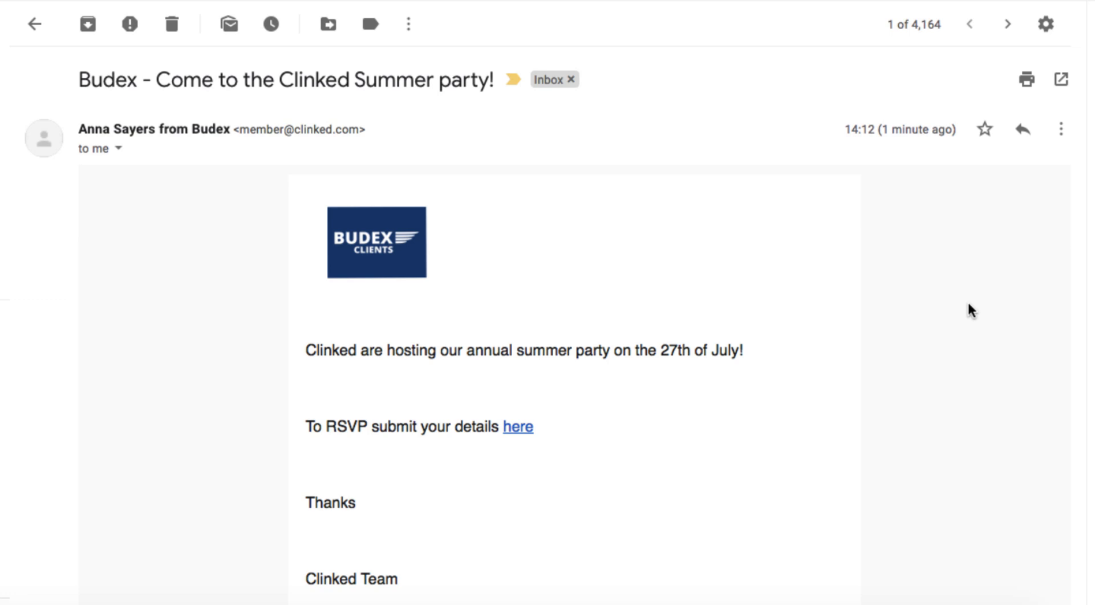
# Check the party email in Gmail, then open its entry in Reach Out History
pyautogui.click(517, 426)
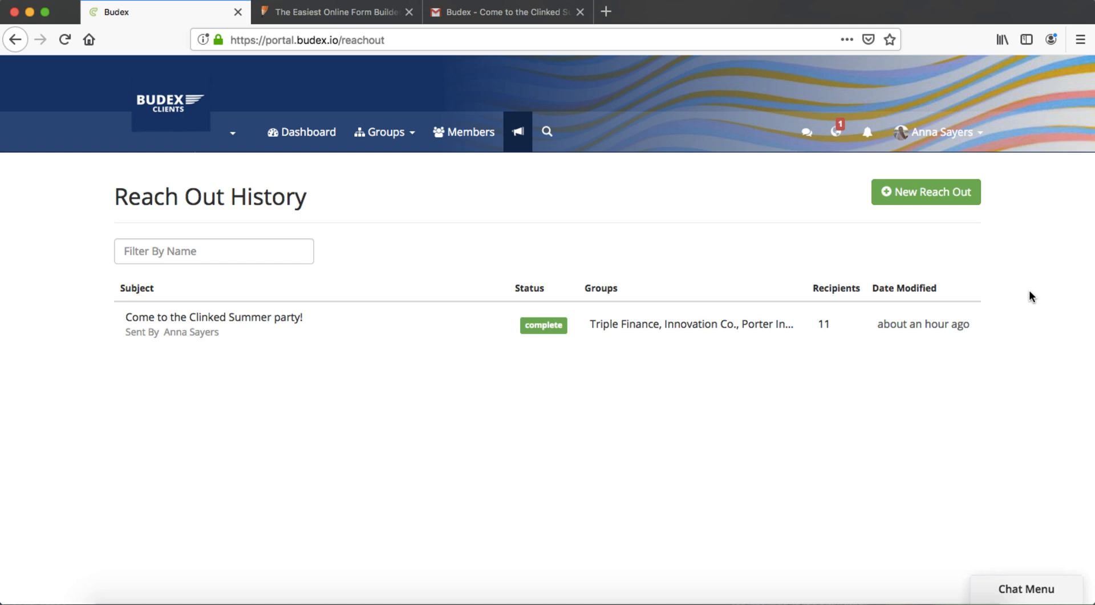
pyautogui.moveTo(722, 237)
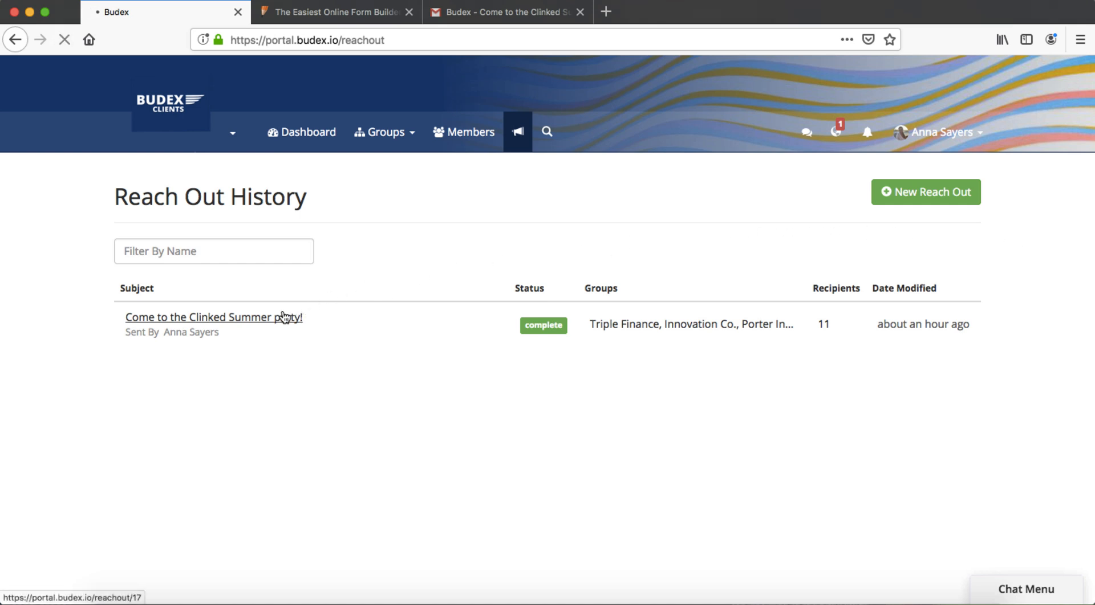
pyautogui.click(214, 317)
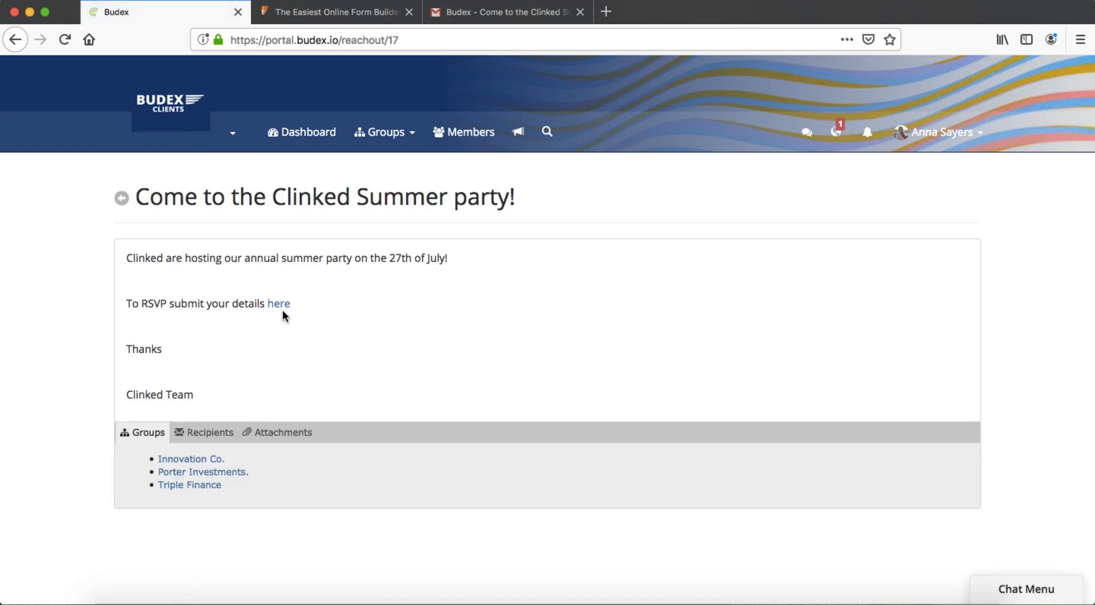
pyautogui.moveTo(254, 373)
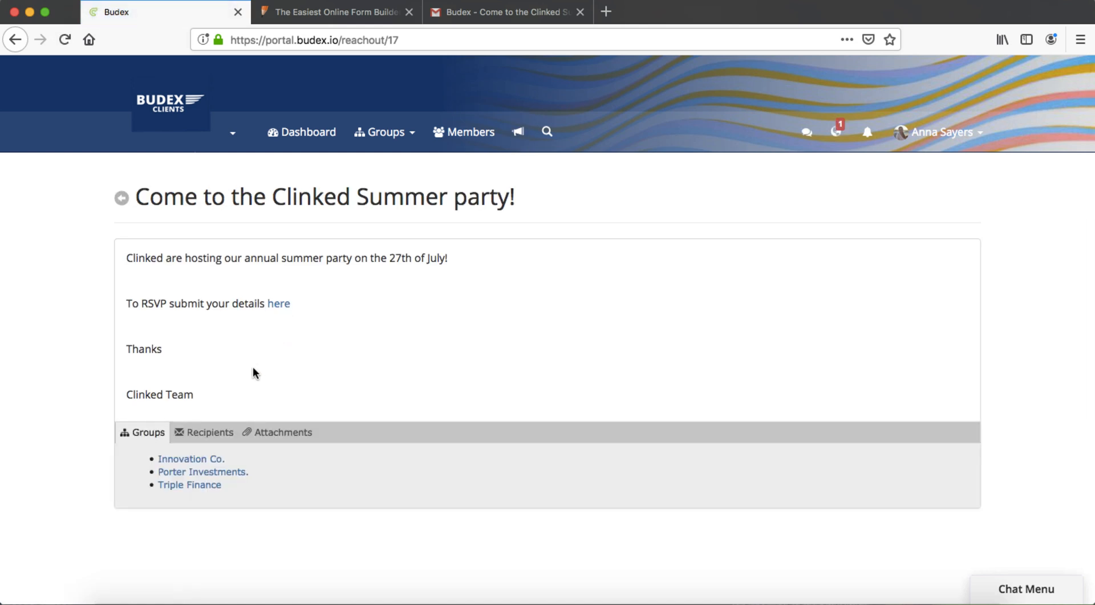
# View the Recipients list, then confirm the Attachments tab is empty
pyautogui.click(209, 432)
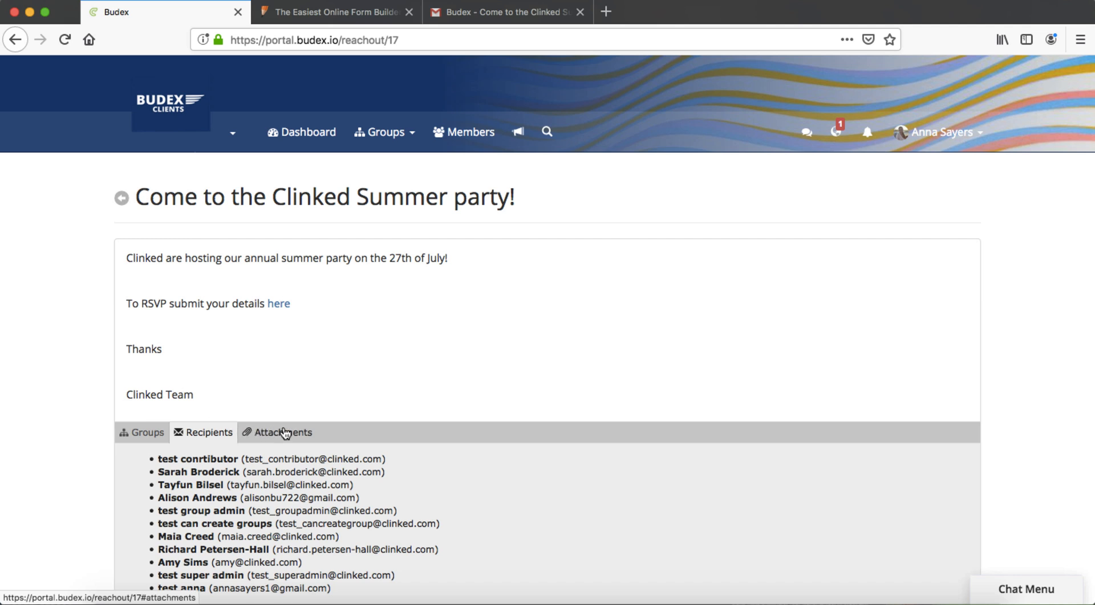
pyautogui.click(282, 432)
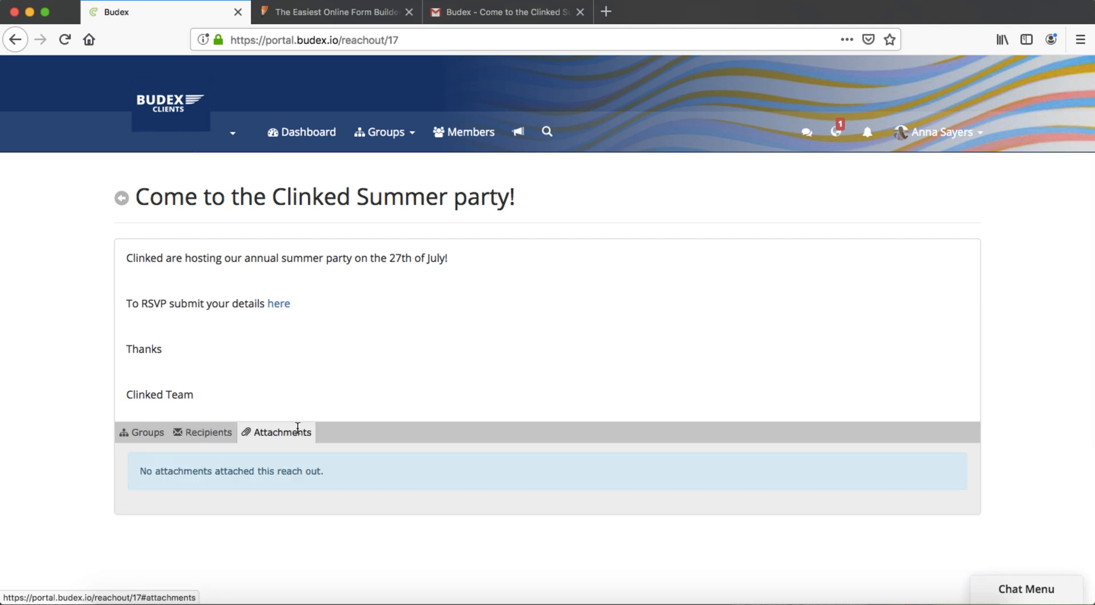
pyautogui.moveTo(433, 441)
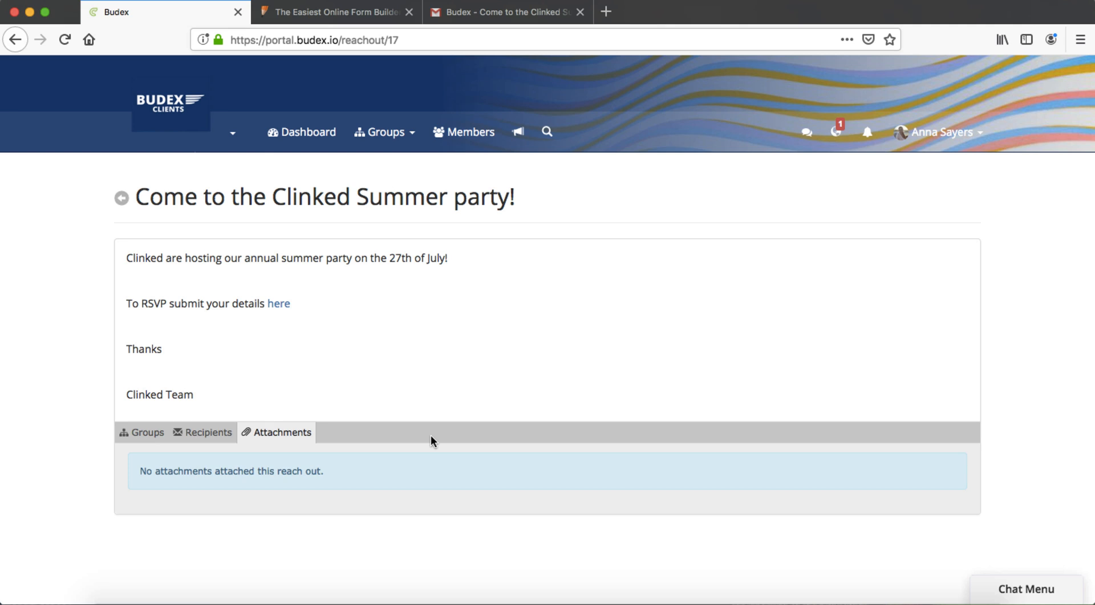